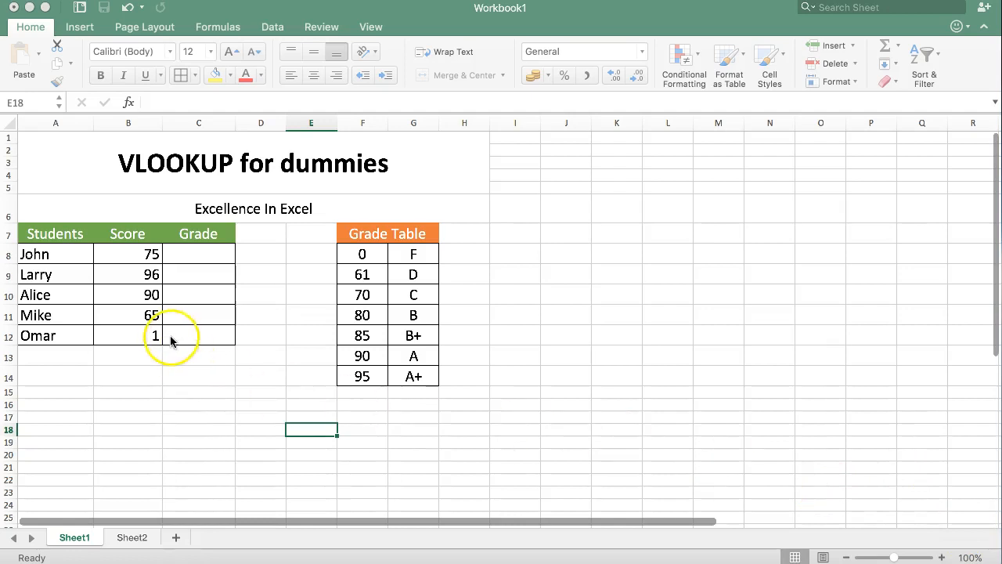
mouse_move(55, 245)
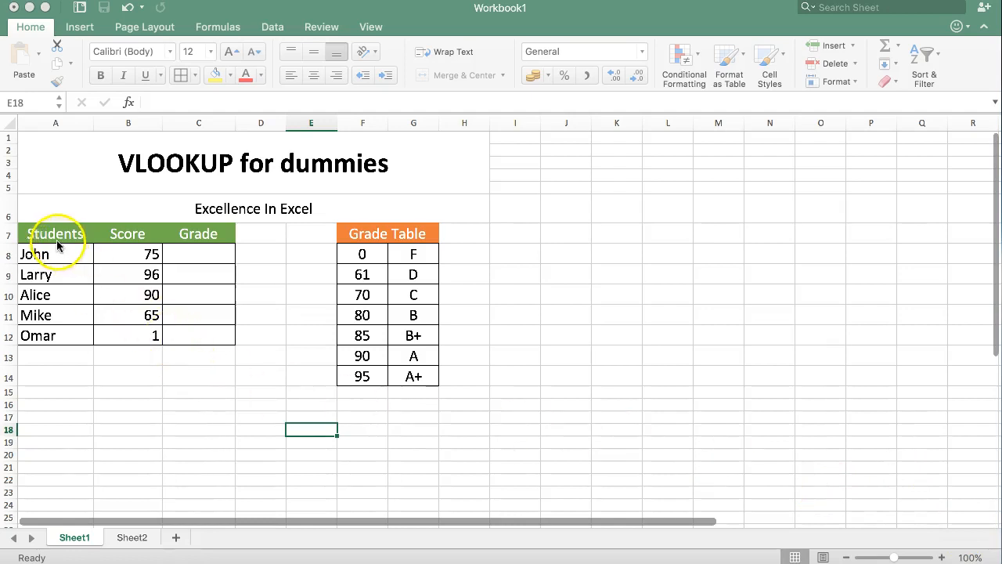
mouse_move(102, 270)
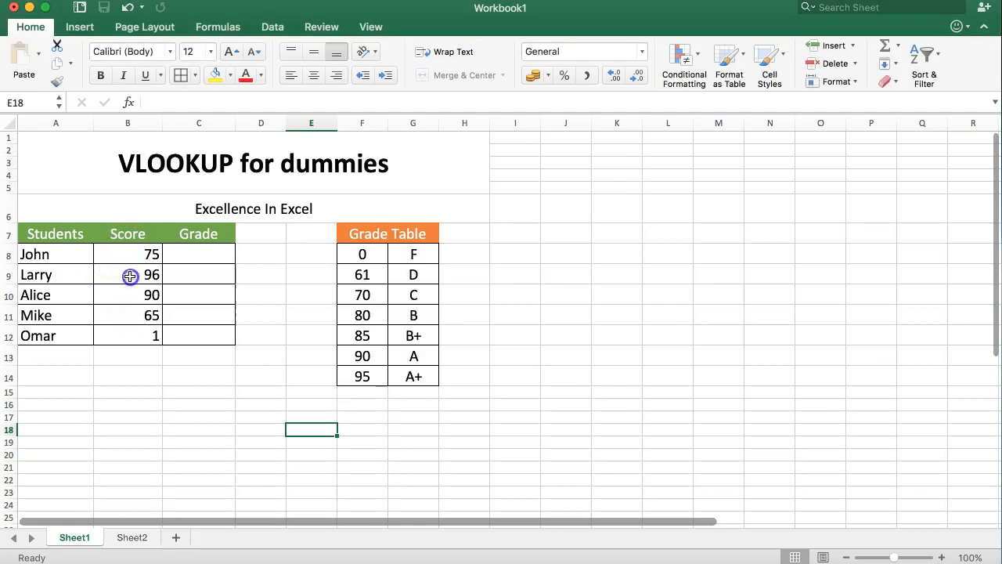
Review the scores and grade table, then begin =VLOOKUP in John's Grade cell C8
click(128, 274)
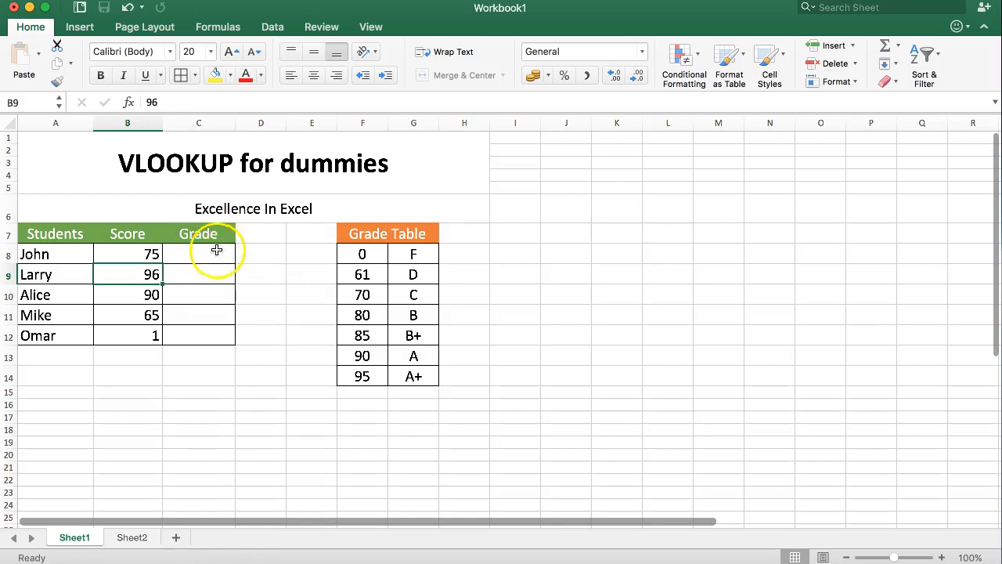
click(198, 254)
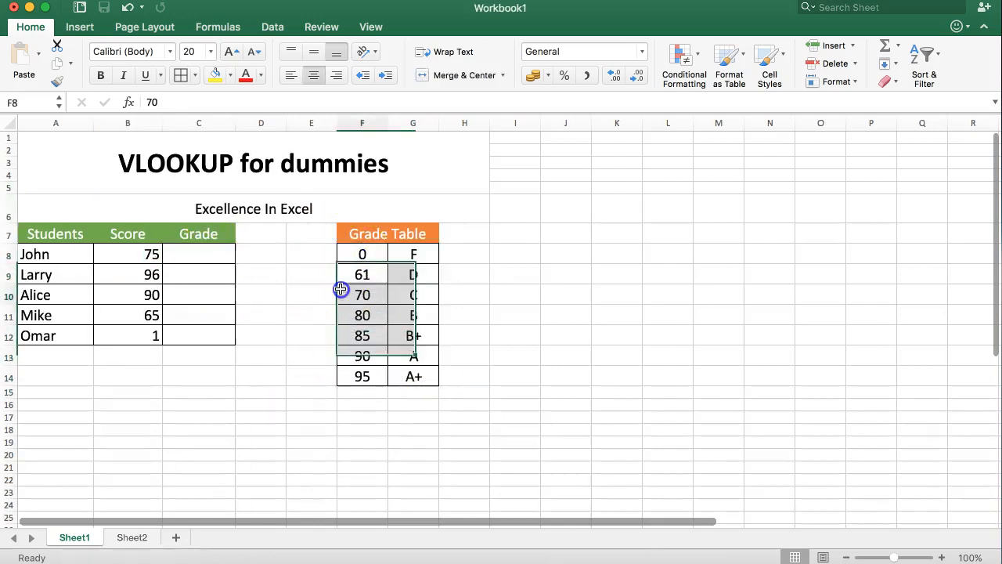
click(261, 260)
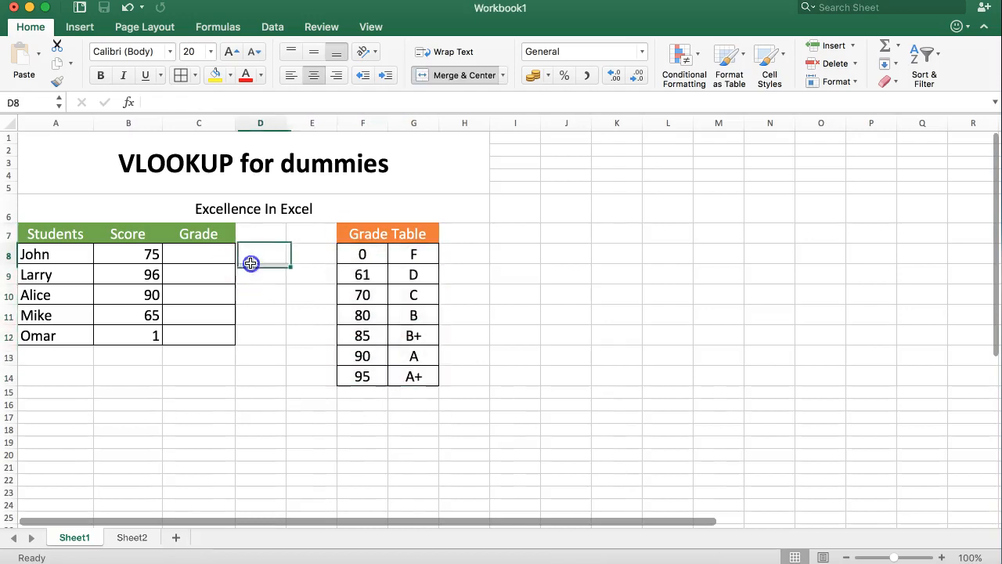
click(143, 253)
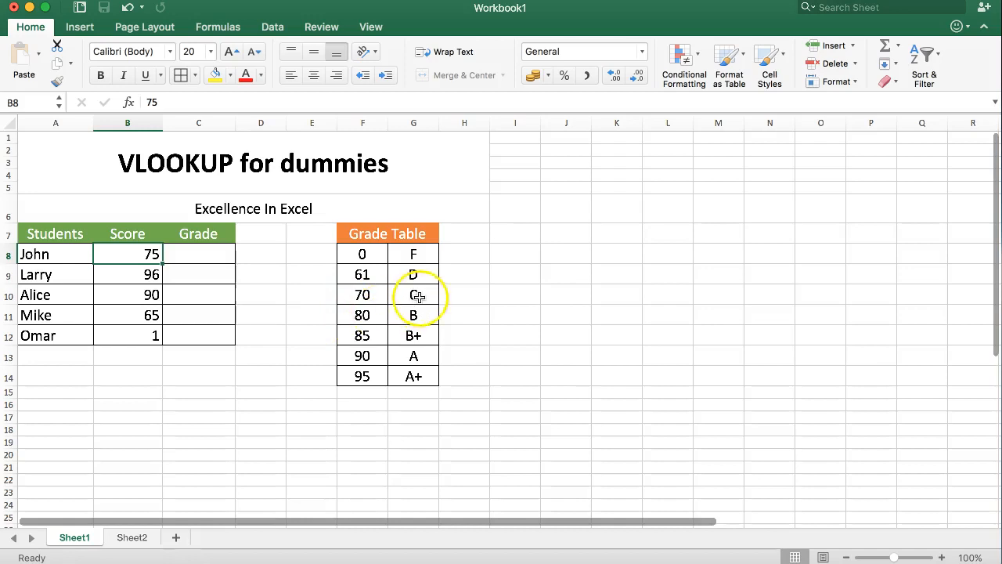
click(413, 294)
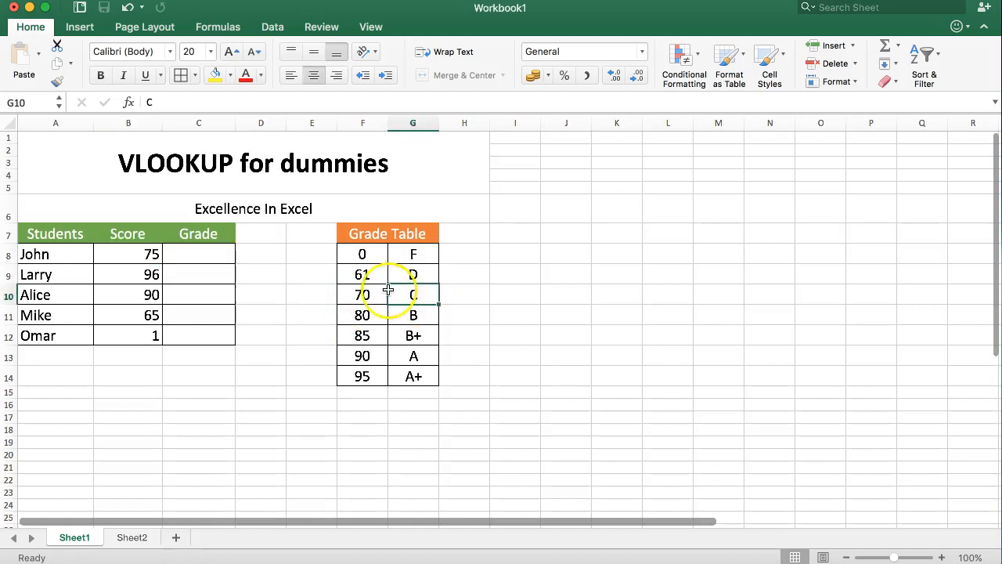
click(127, 274)
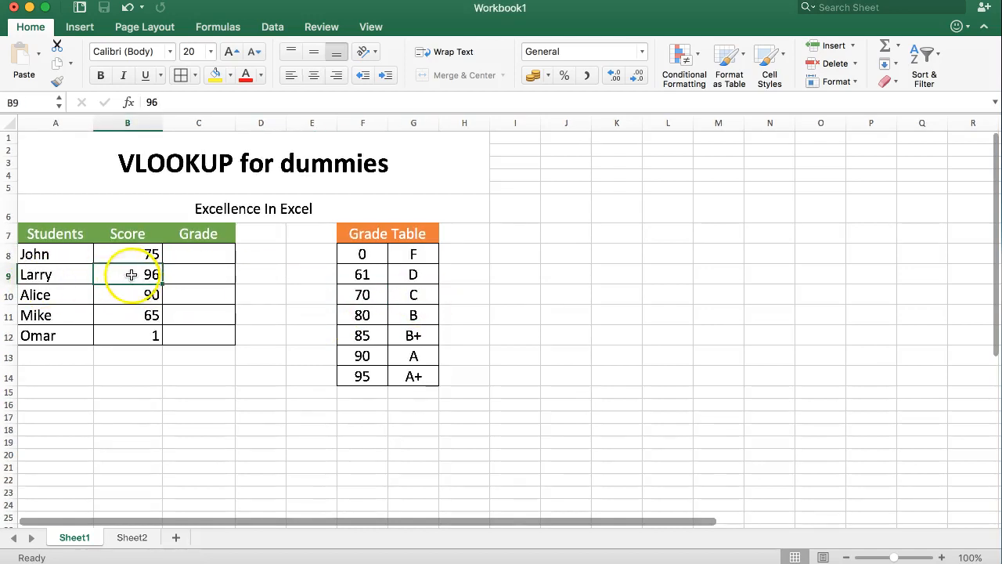
click(414, 376)
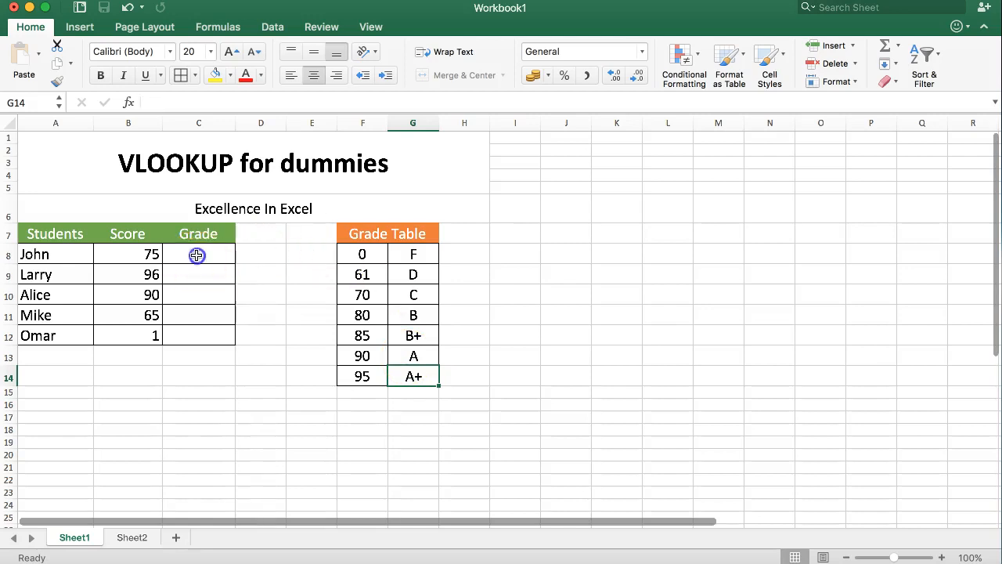
double_click(198, 253)
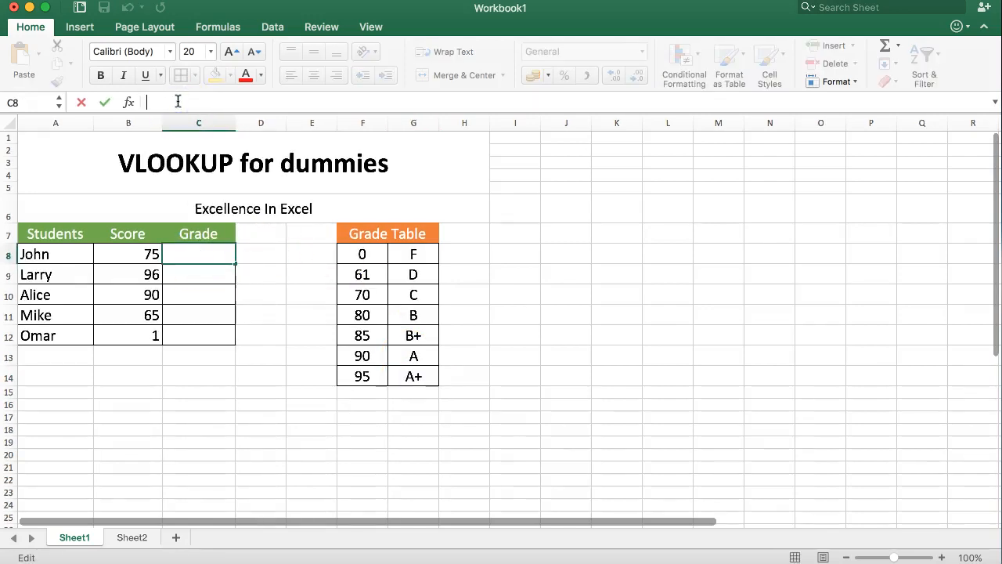
text(=VLOOKUP()
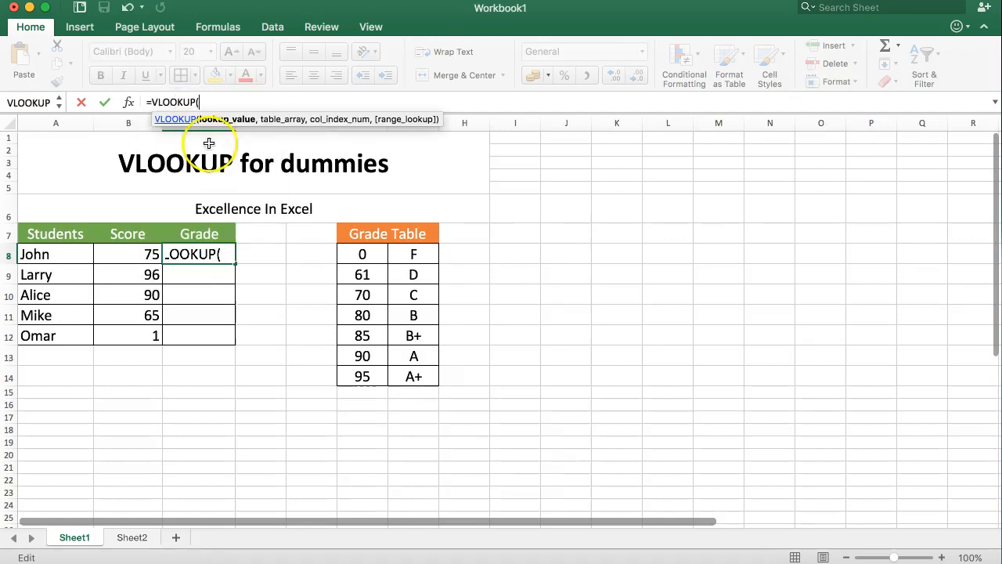
mouse_move(180, 126)
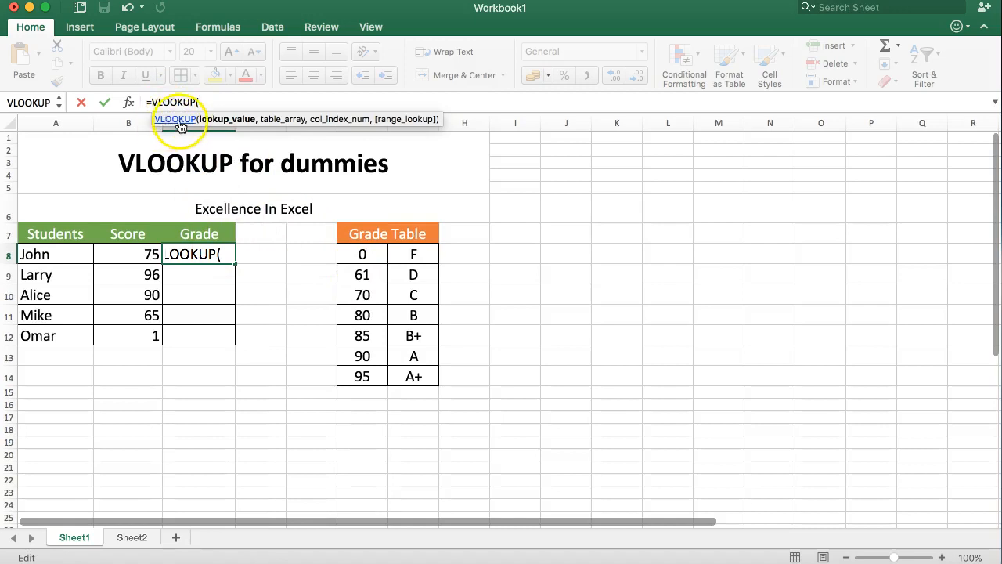
mouse_move(333, 125)
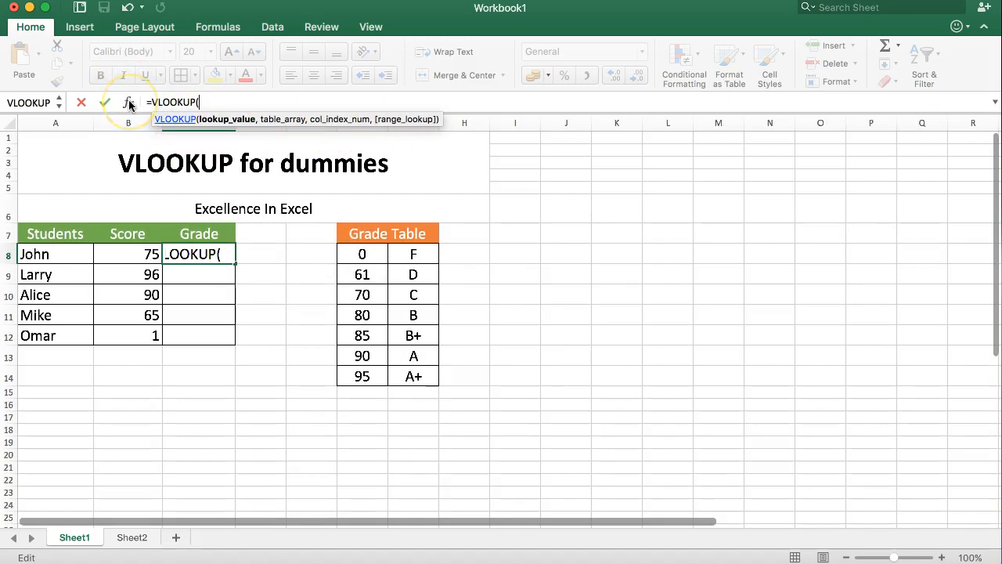
Open the VLOOKUP Formula Builder and set lookup_value to John's score B8
click(128, 102)
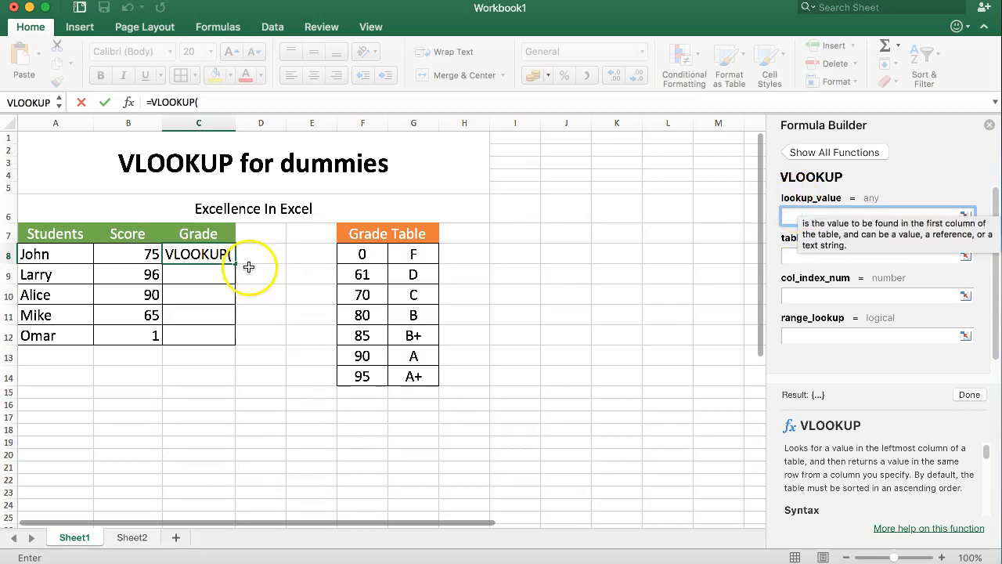
click(128, 254)
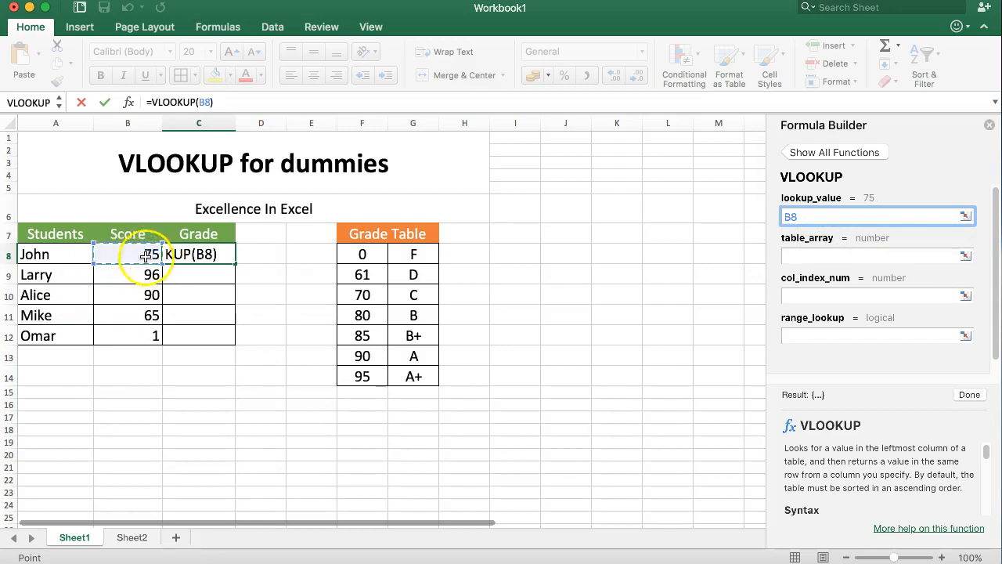
mouse_move(254, 275)
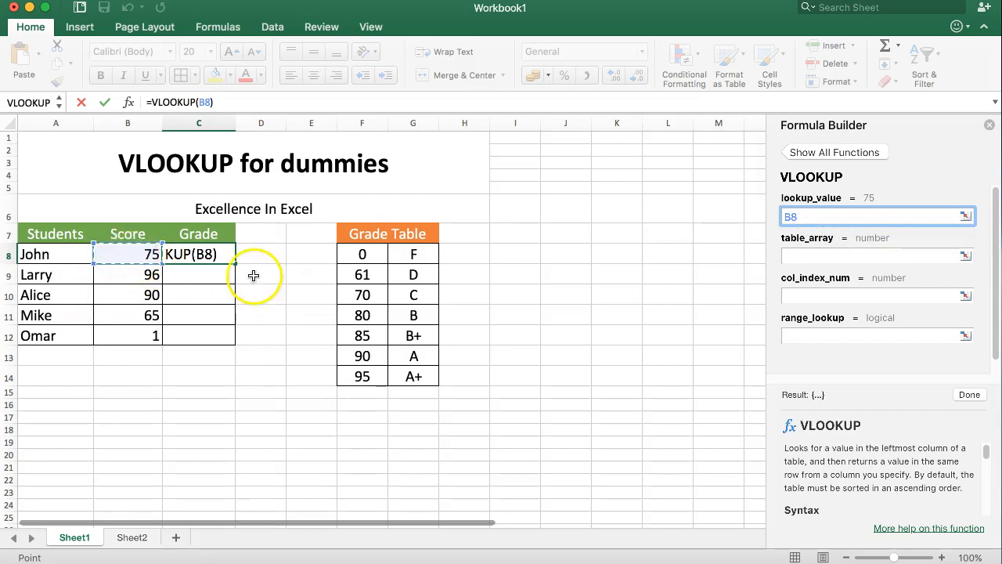
mouse_move(378, 234)
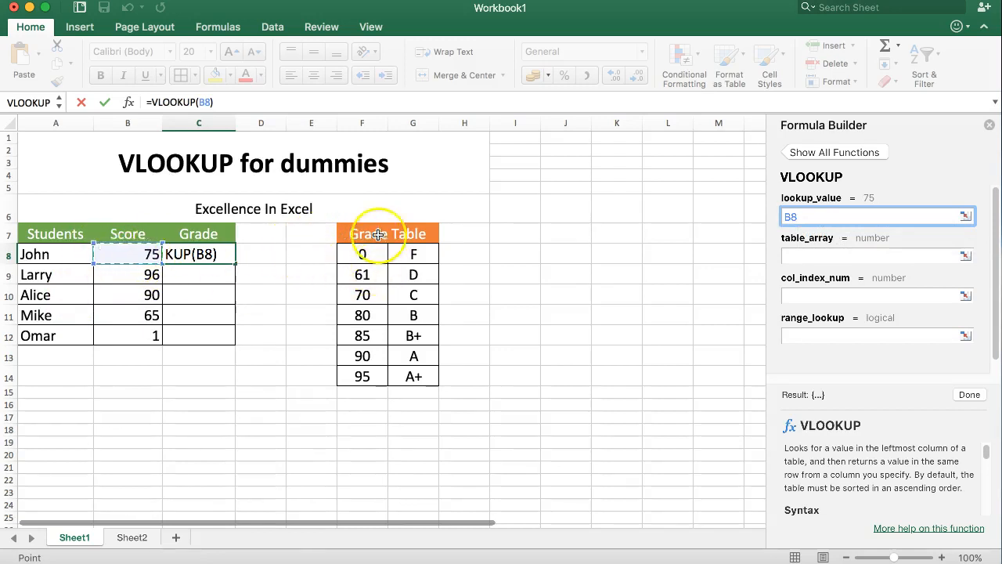
click(877, 256)
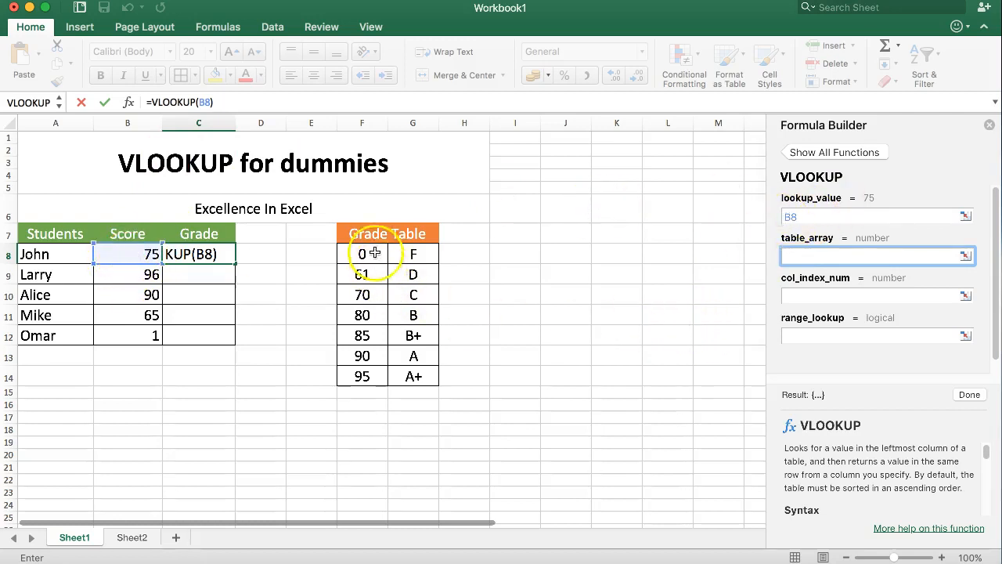
Select the grade table F8:G14 as the formula's table_array
drag(361, 253, 413, 376)
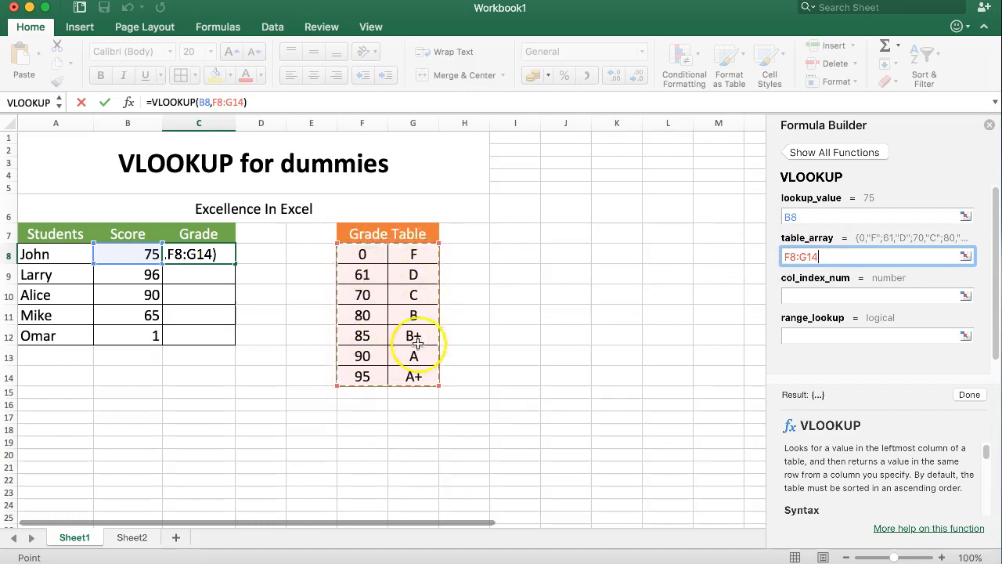
mouse_move(417, 362)
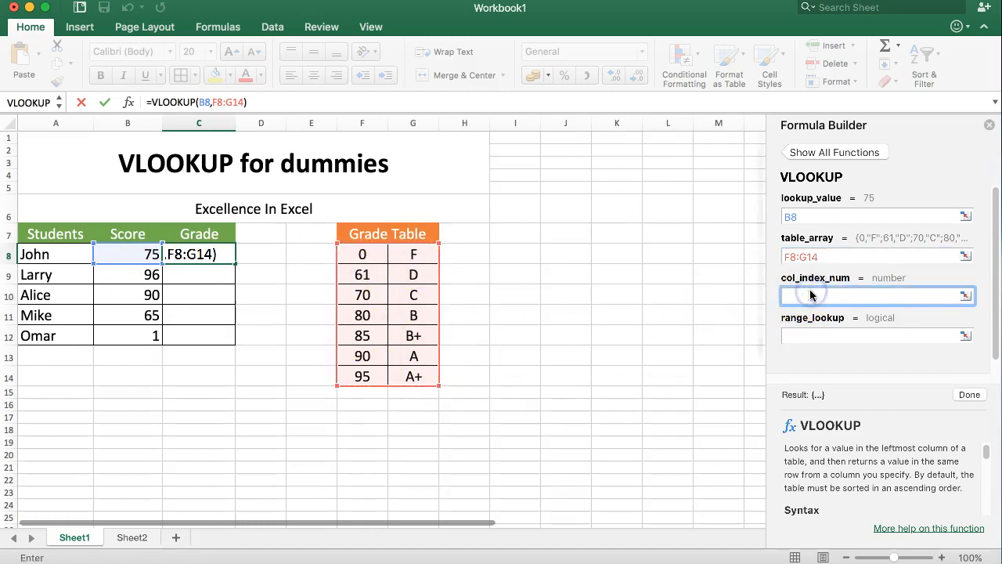
Enter 2 as col_index_num so the formula previews grade C
text(2)
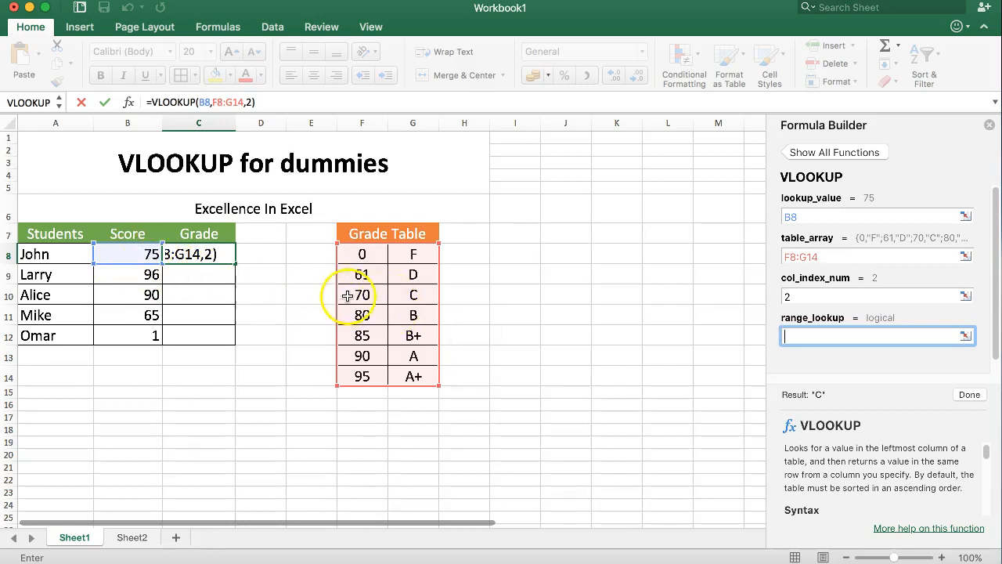
mouse_move(361, 315)
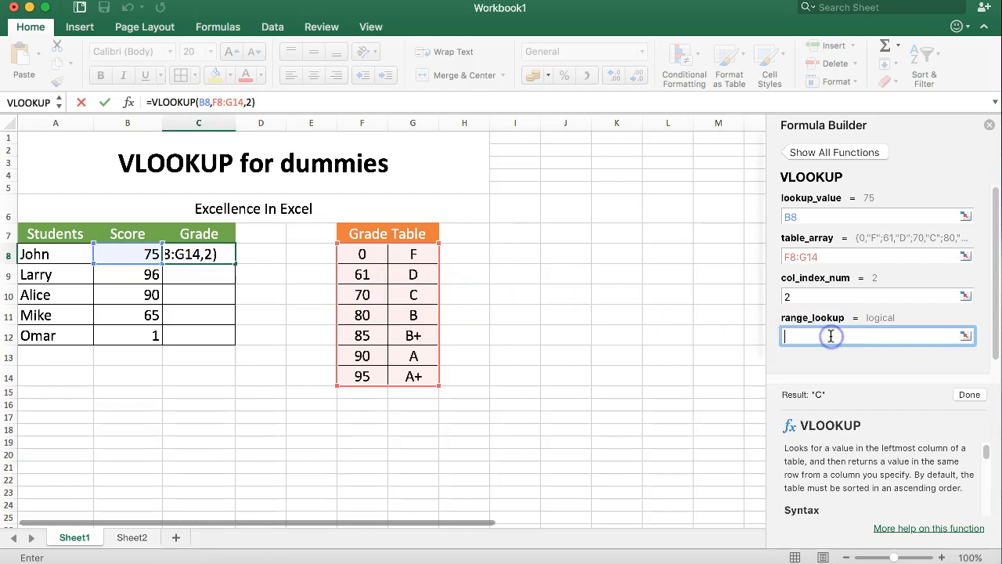
mouse_move(660, 308)
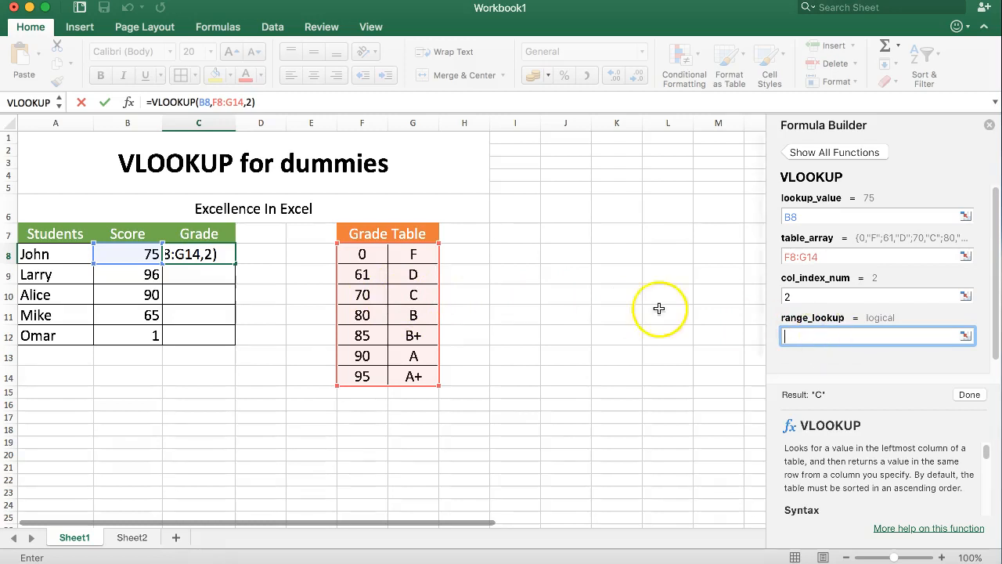
mouse_move(154, 258)
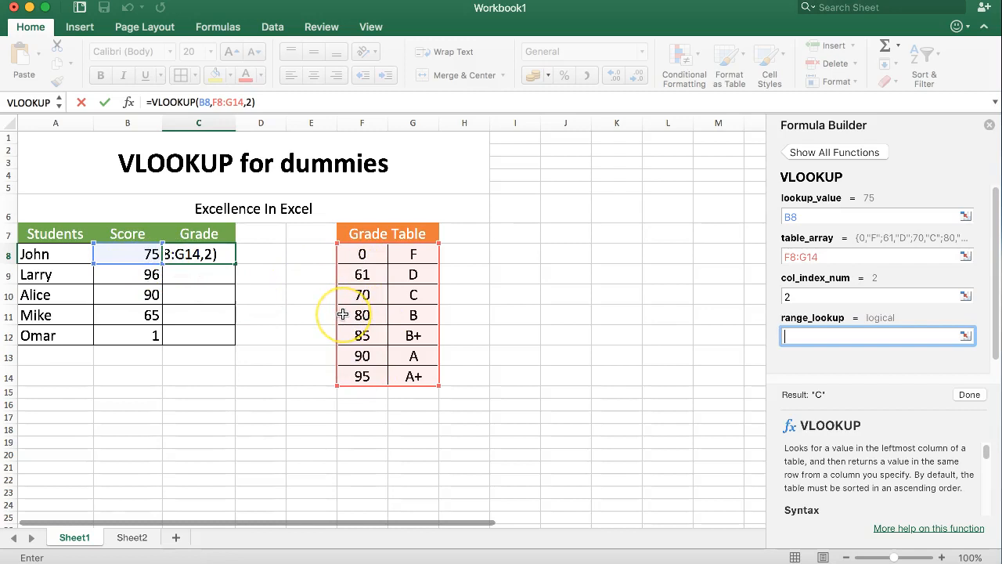
mouse_move(833, 357)
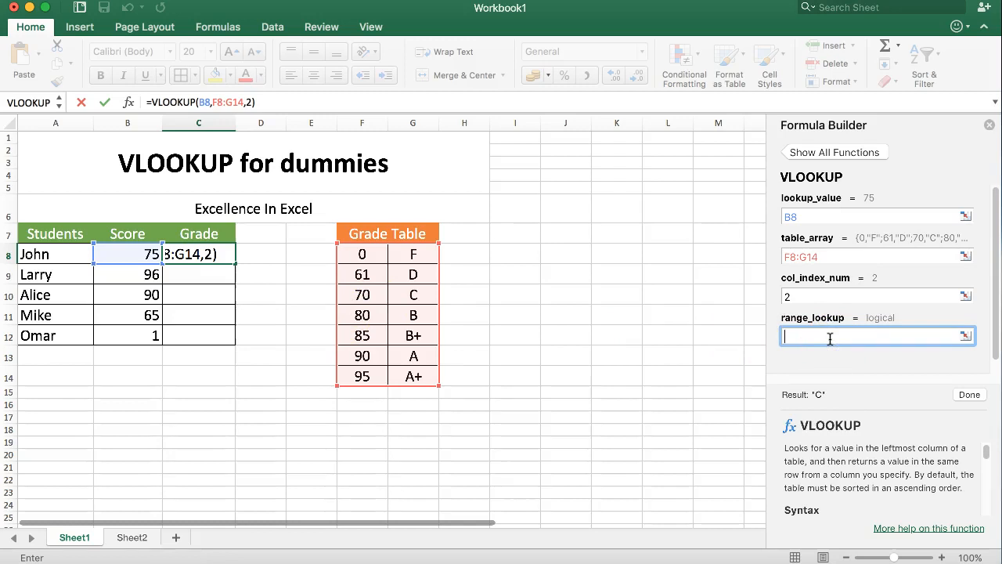
Enter 1 for range_lookup and finish =VLOOKUP(B8,F8:G14,2,1), showing C
text(1)
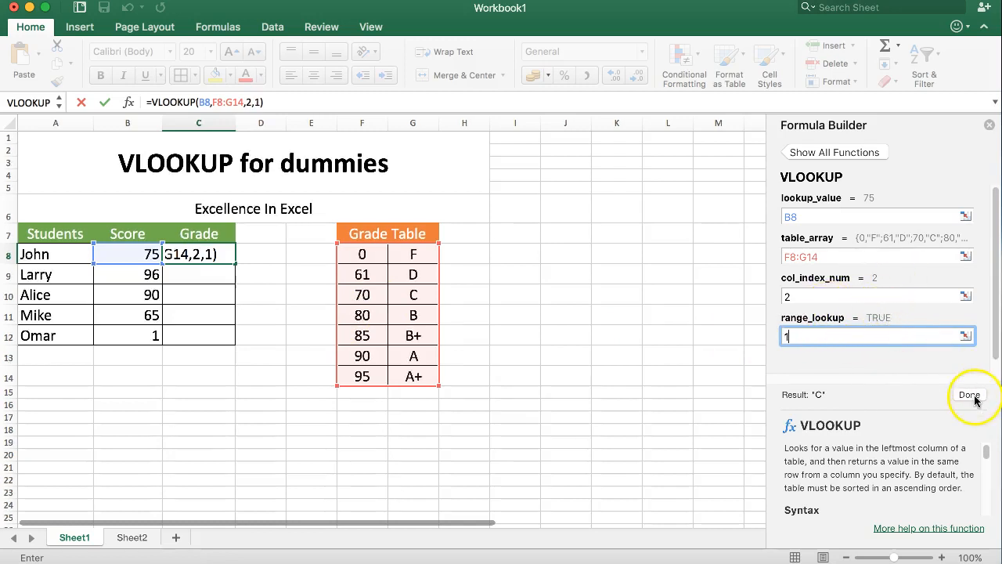
click(969, 394)
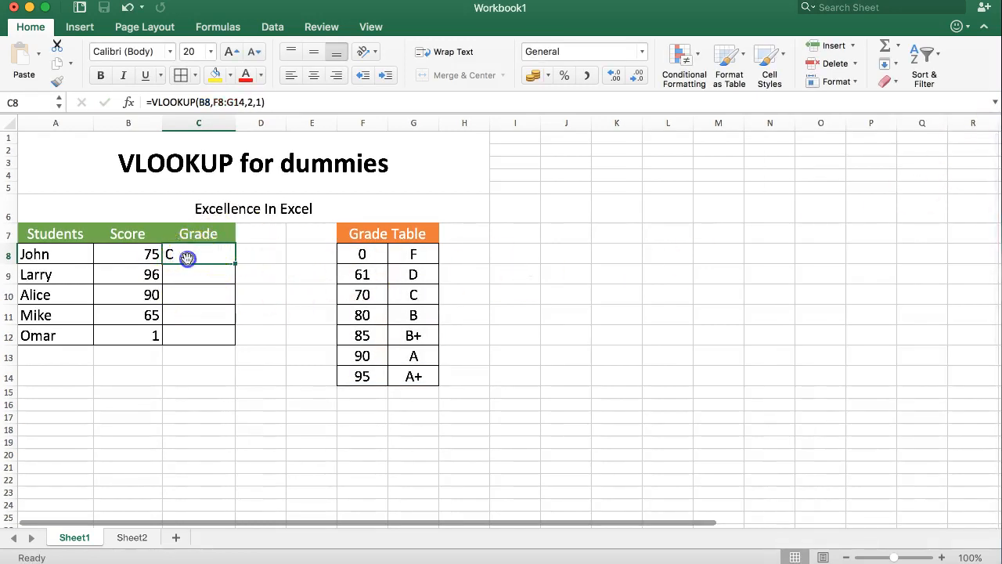
mouse_move(202, 225)
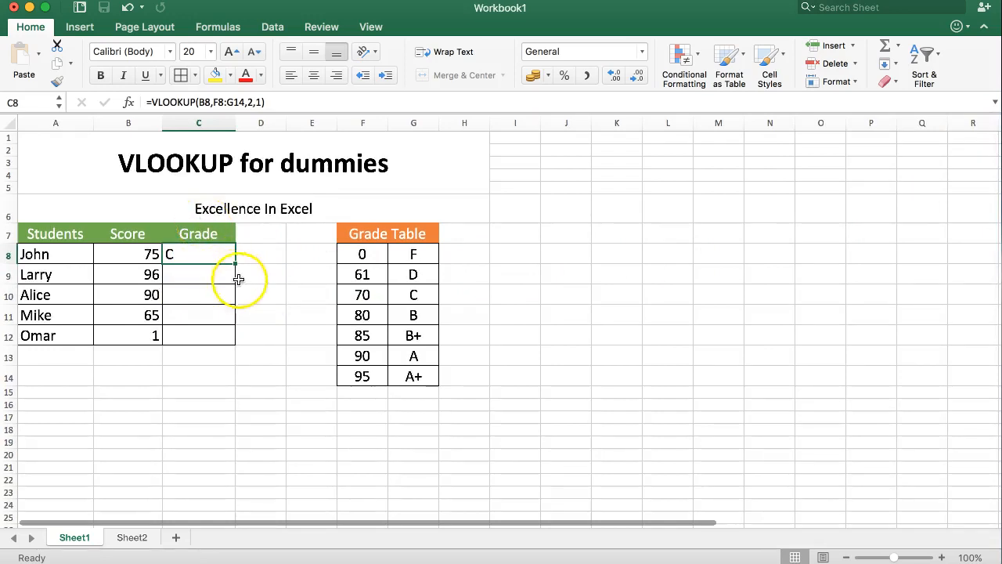
mouse_move(198, 268)
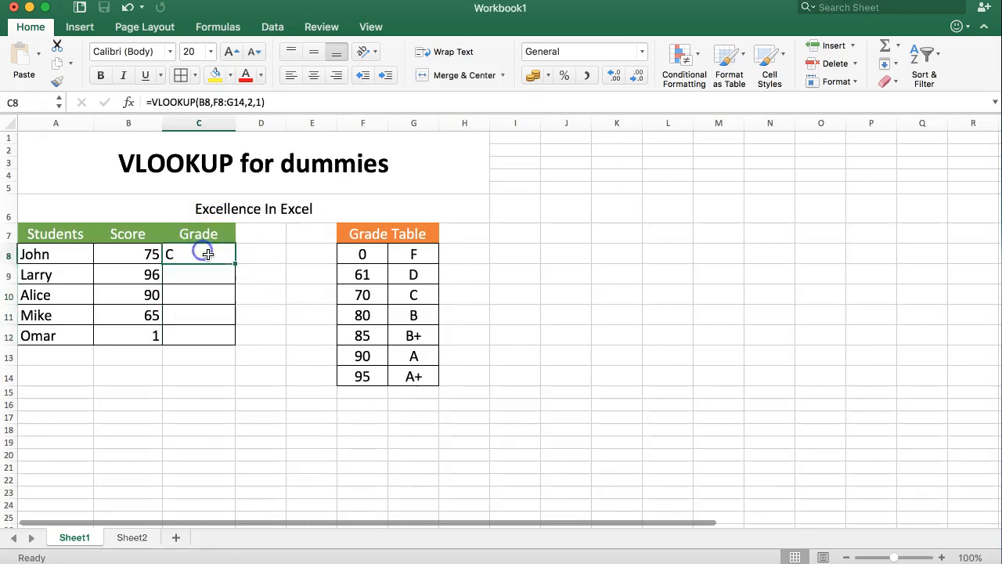
Fill John's formula down to C12 and inspect Mike's shifted table range
drag(208, 253, 238, 333)
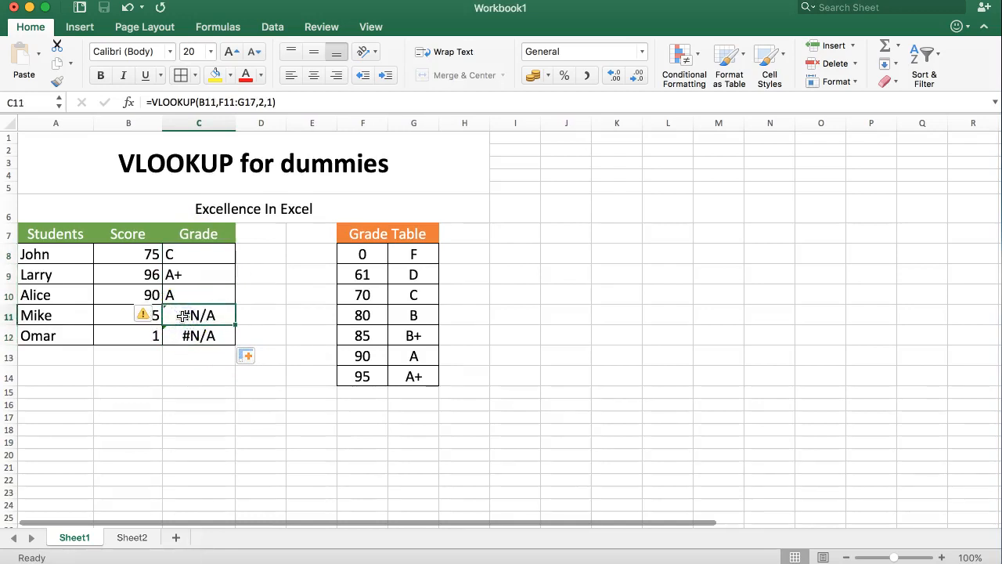
double_click(198, 314)
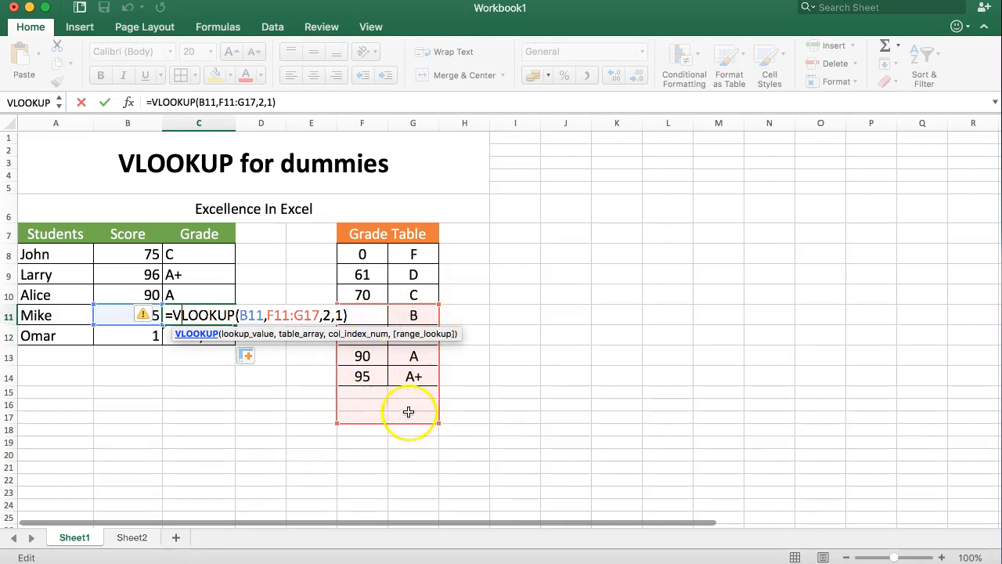
mouse_move(216, 296)
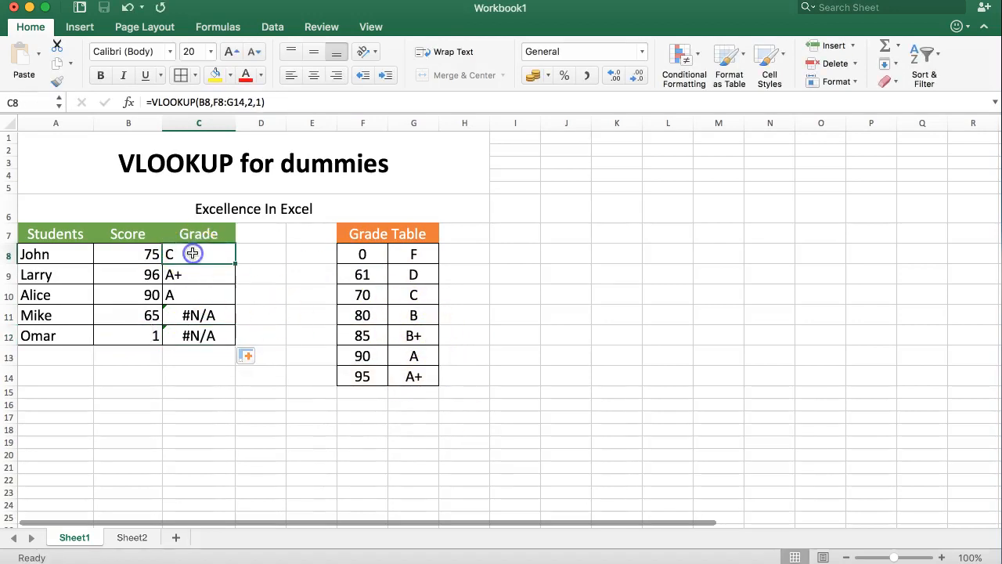
mouse_move(202, 137)
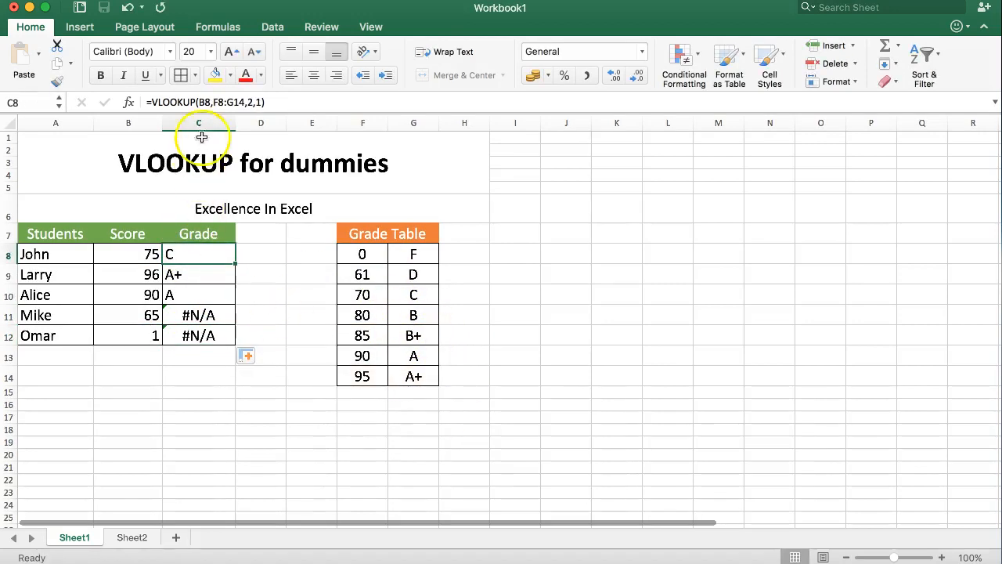
Edit C8's formula to lock the grade table as $F$8:$G$14
double_click(198, 253)
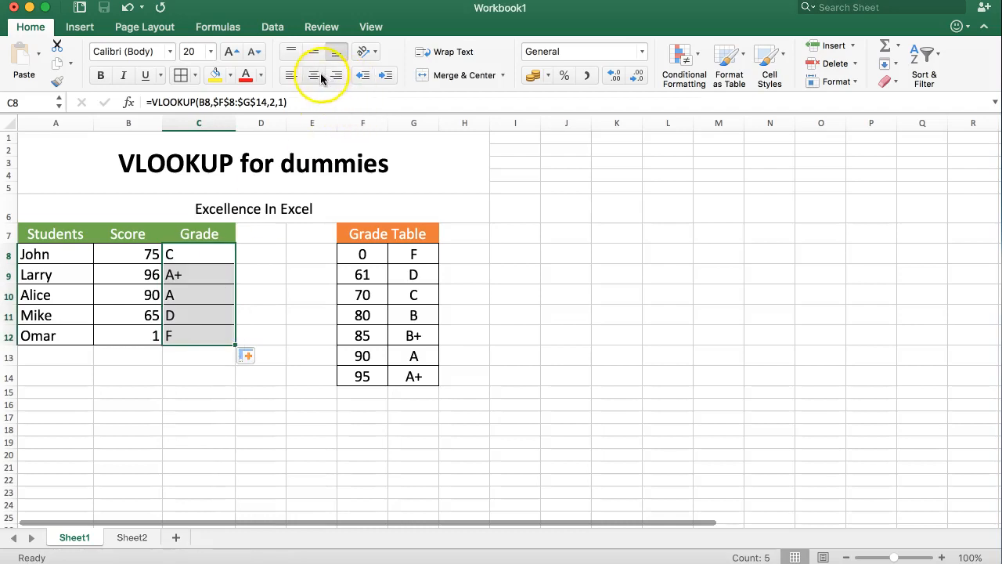
Center the grades and change Omar's score to 65, regrading him D
click(128, 274)
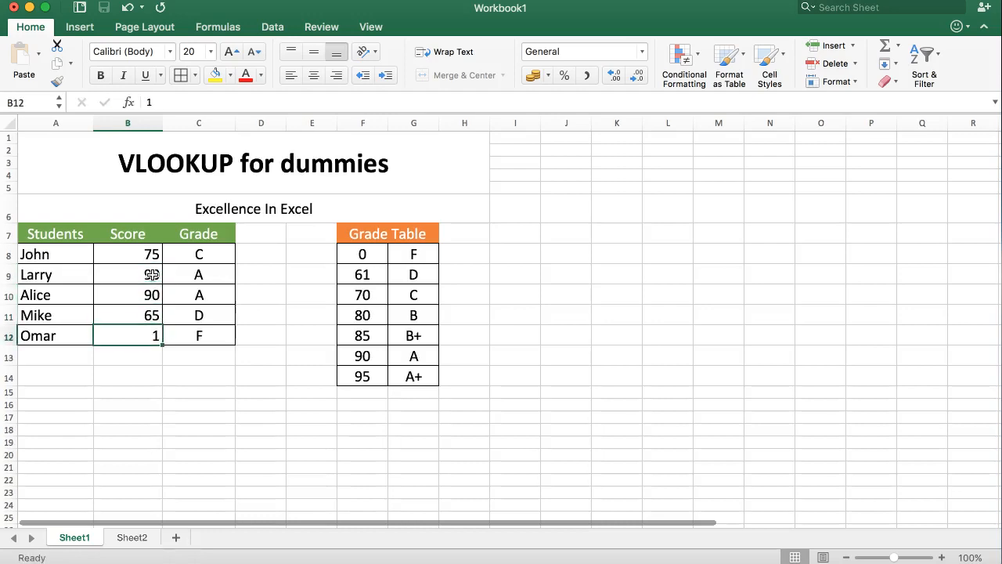
text(65)
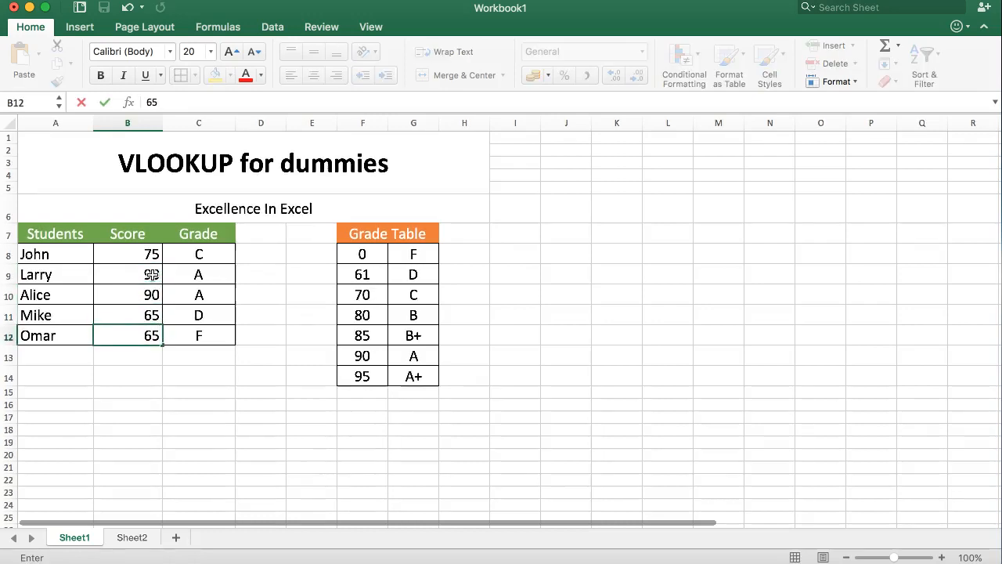
key(Return)
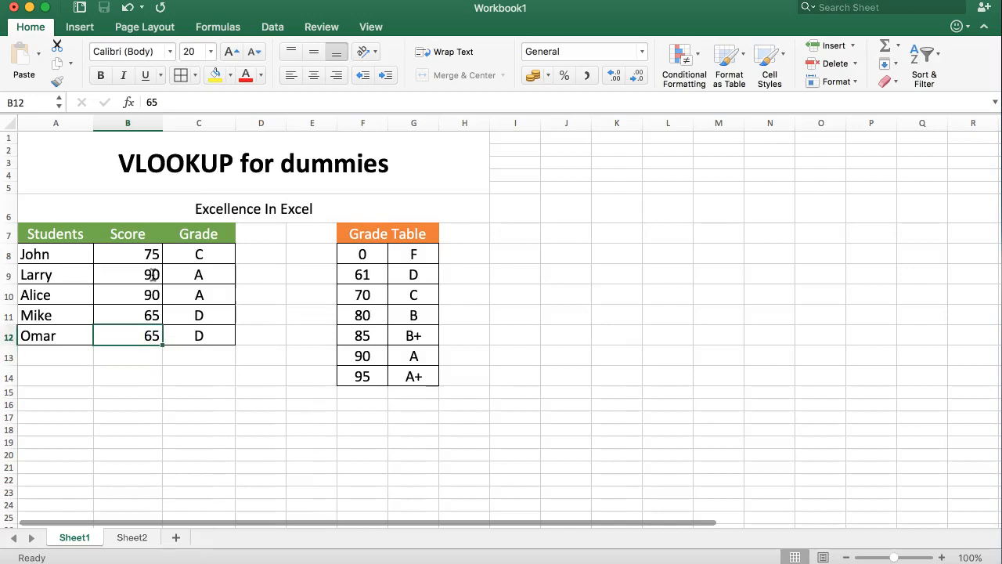